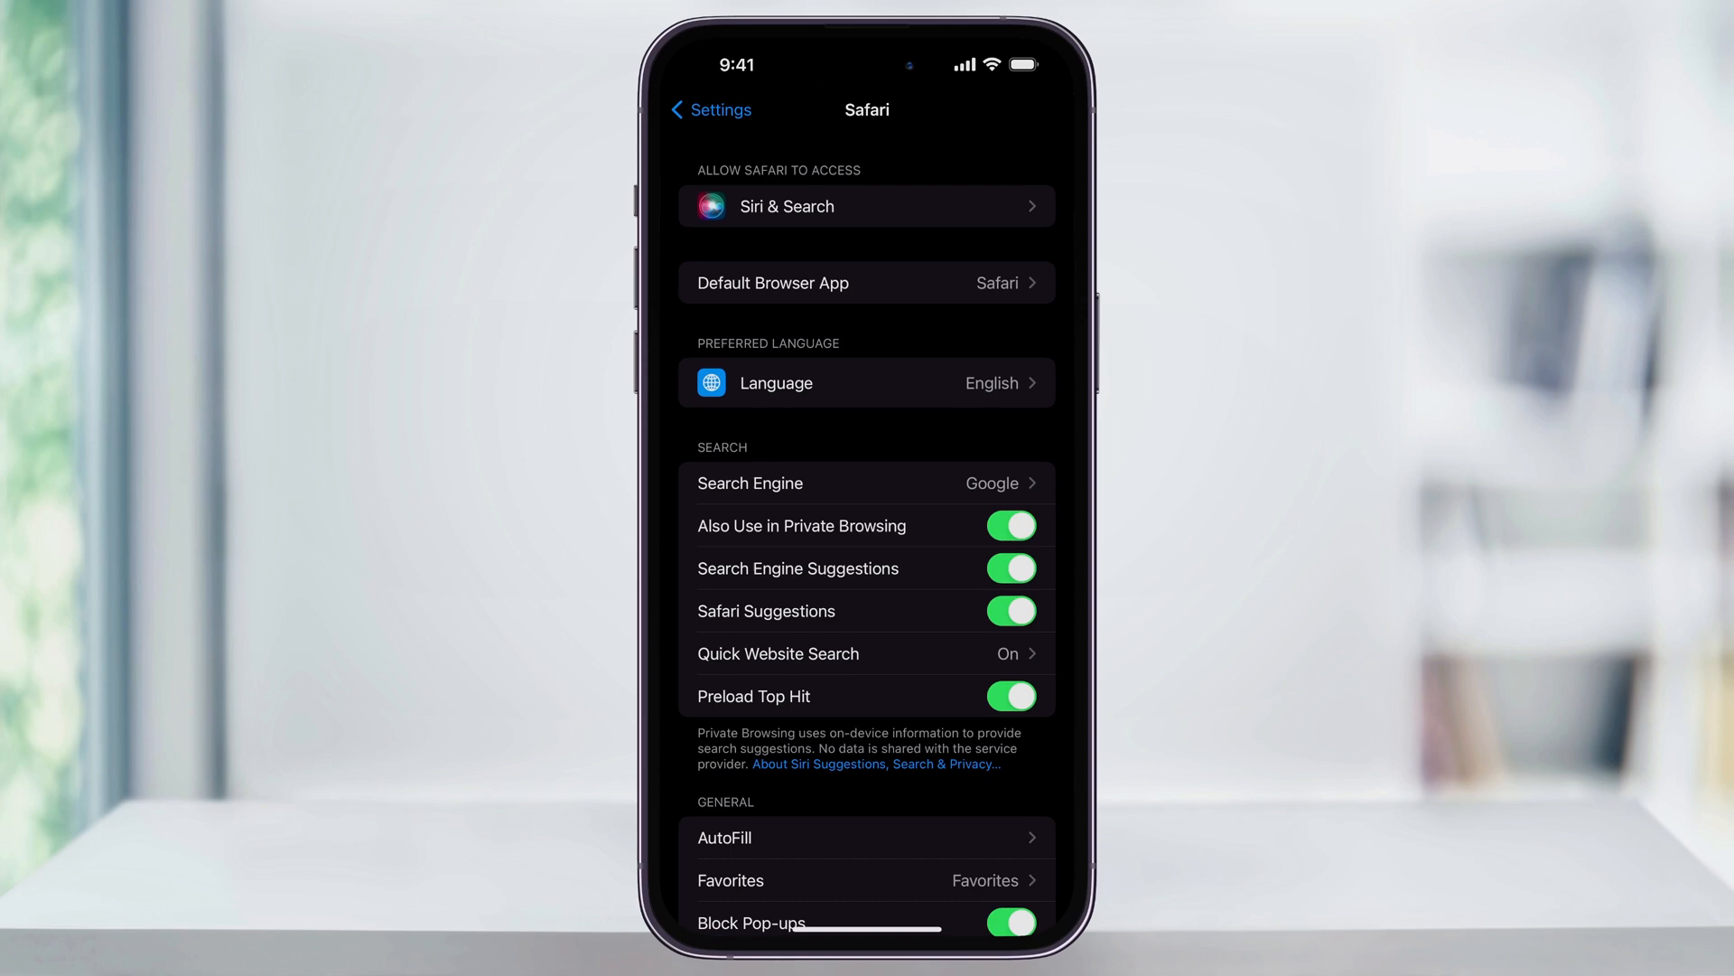
Scroll Safari's settings to General and switch Block Pop-ups off.
{"action": "scroll", "scroll_direction": "down", "scroll_amount": 3}
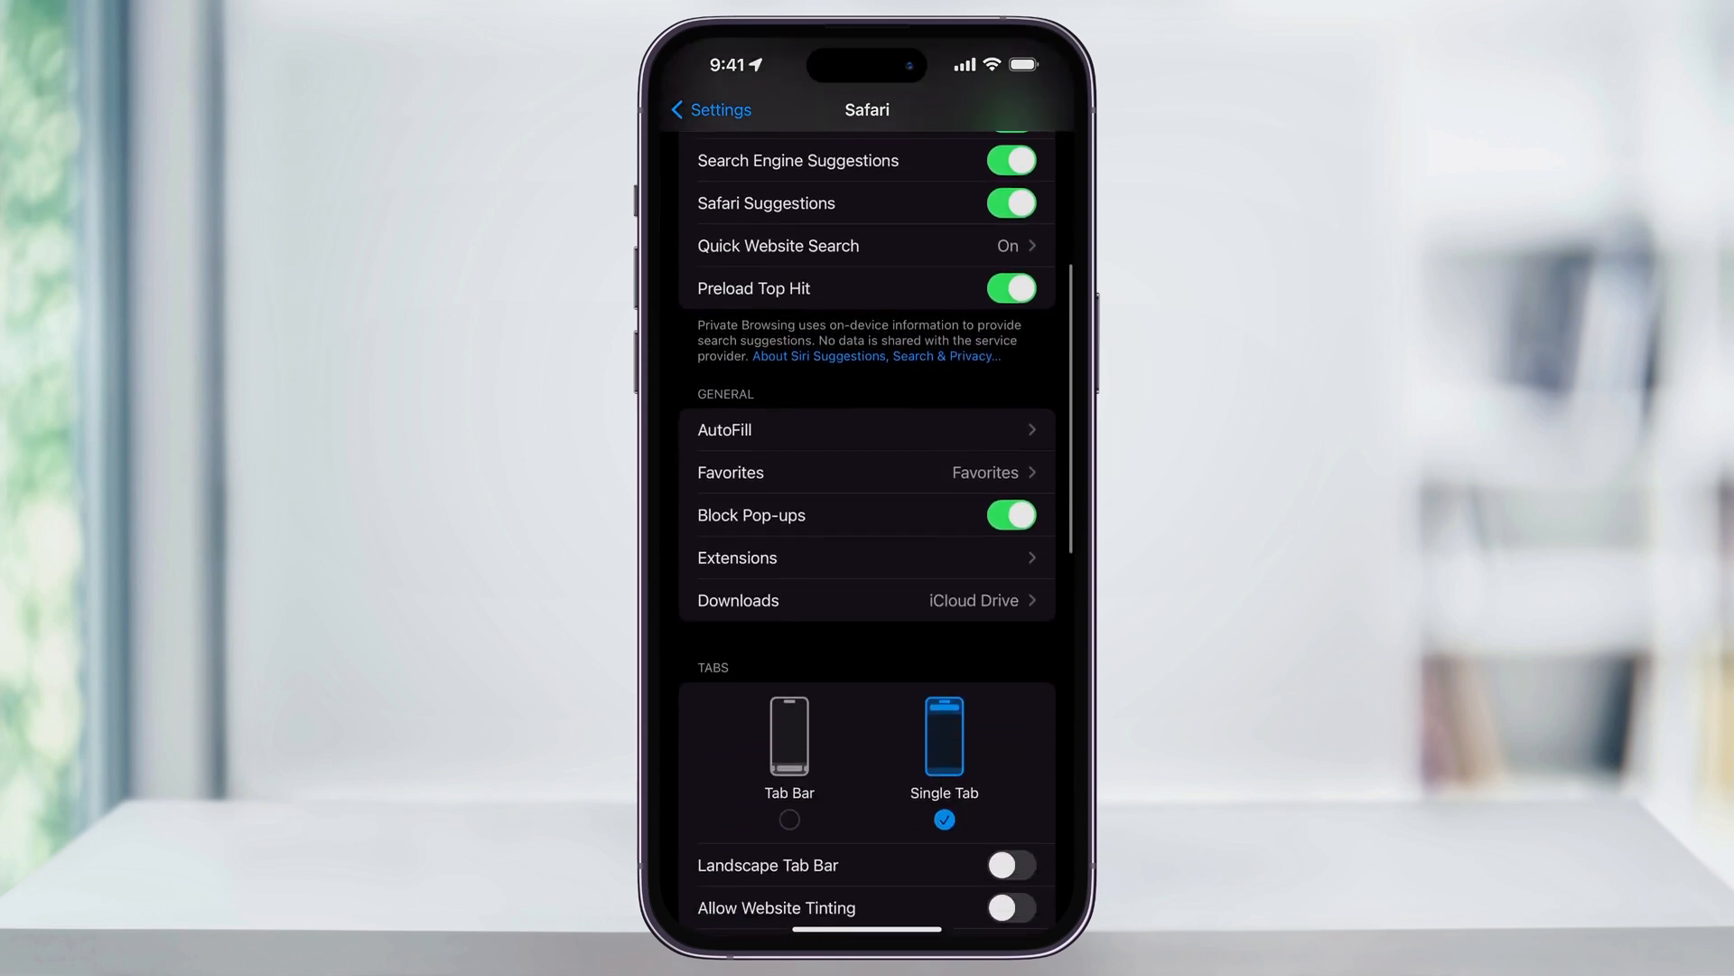
{"action": "scroll", "scroll_direction": "down", "scroll_amount": 3}
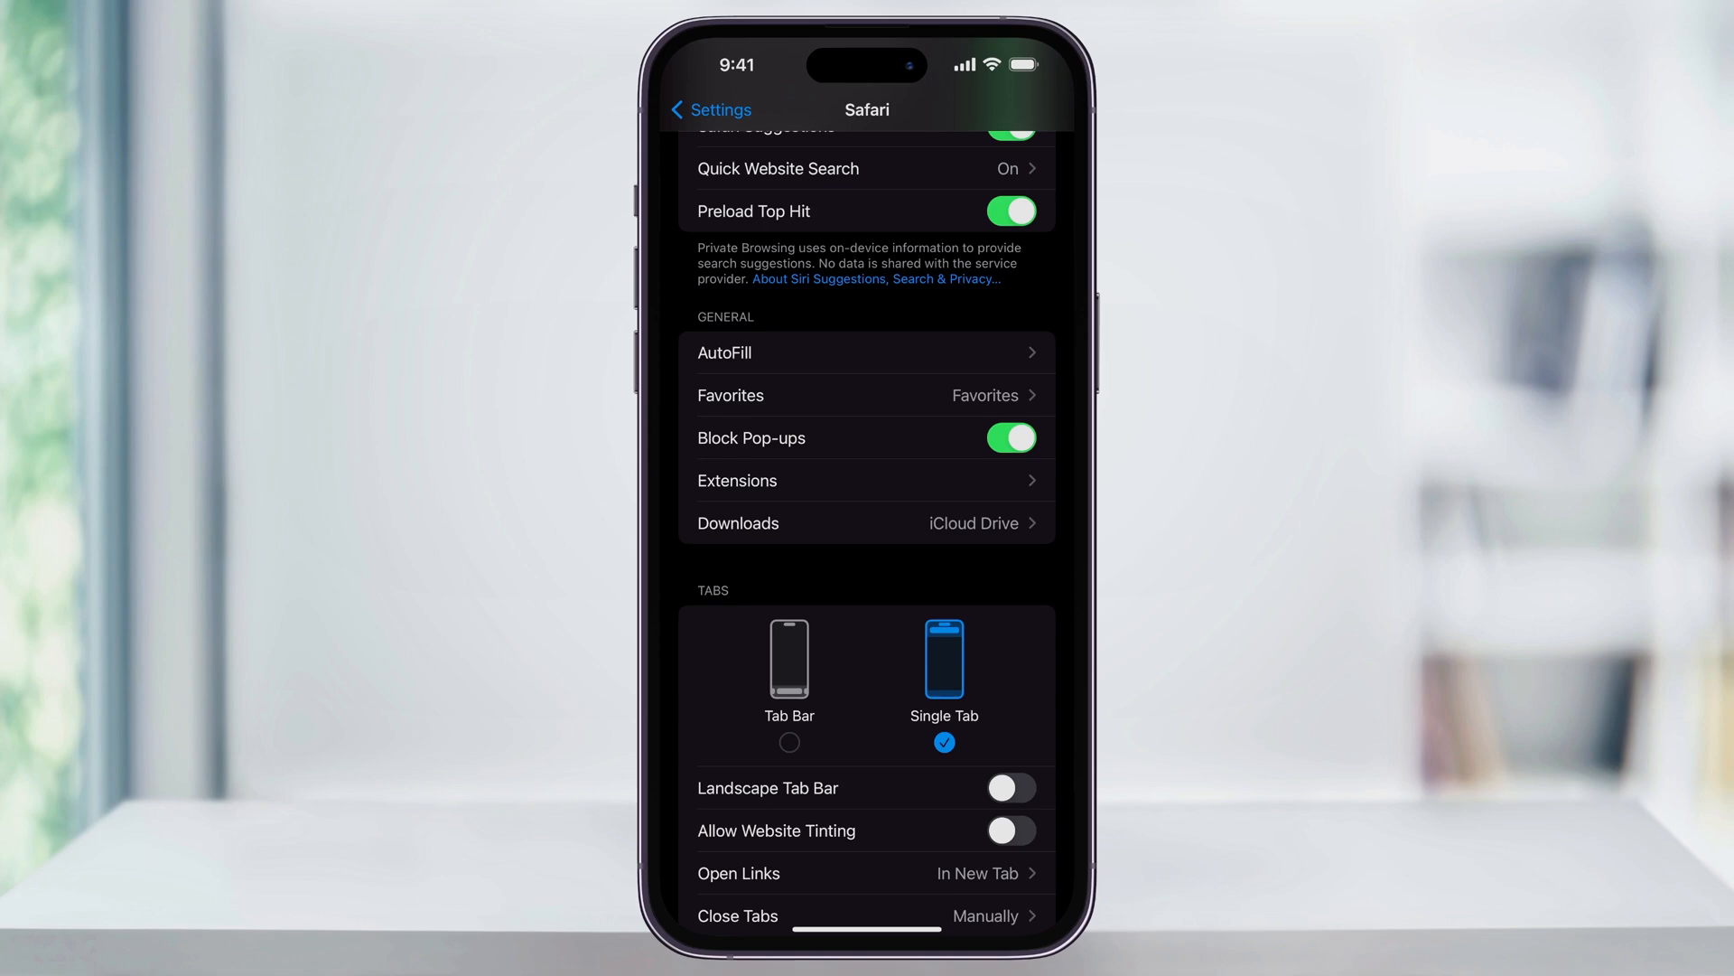
{"action": "left_click", "coordinate": [1010, 437]}
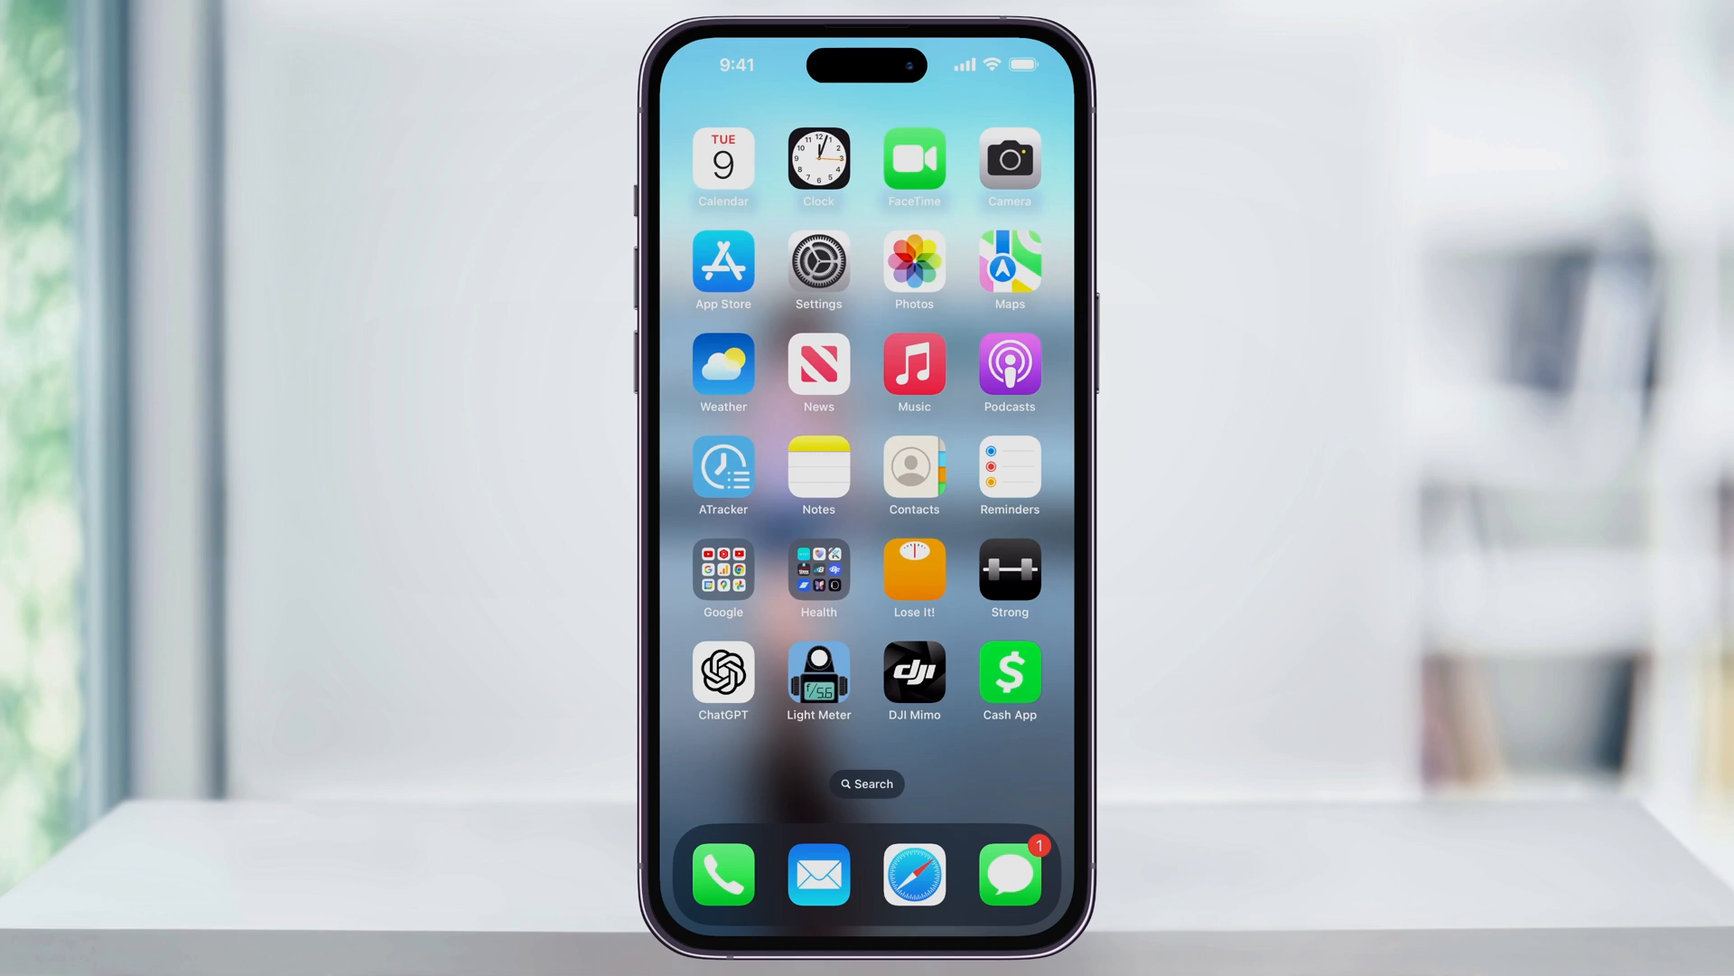
Launch Chrome from the Google folder and scroll through its Settings list.
{"action": "left_click", "coordinate": [723, 572]}
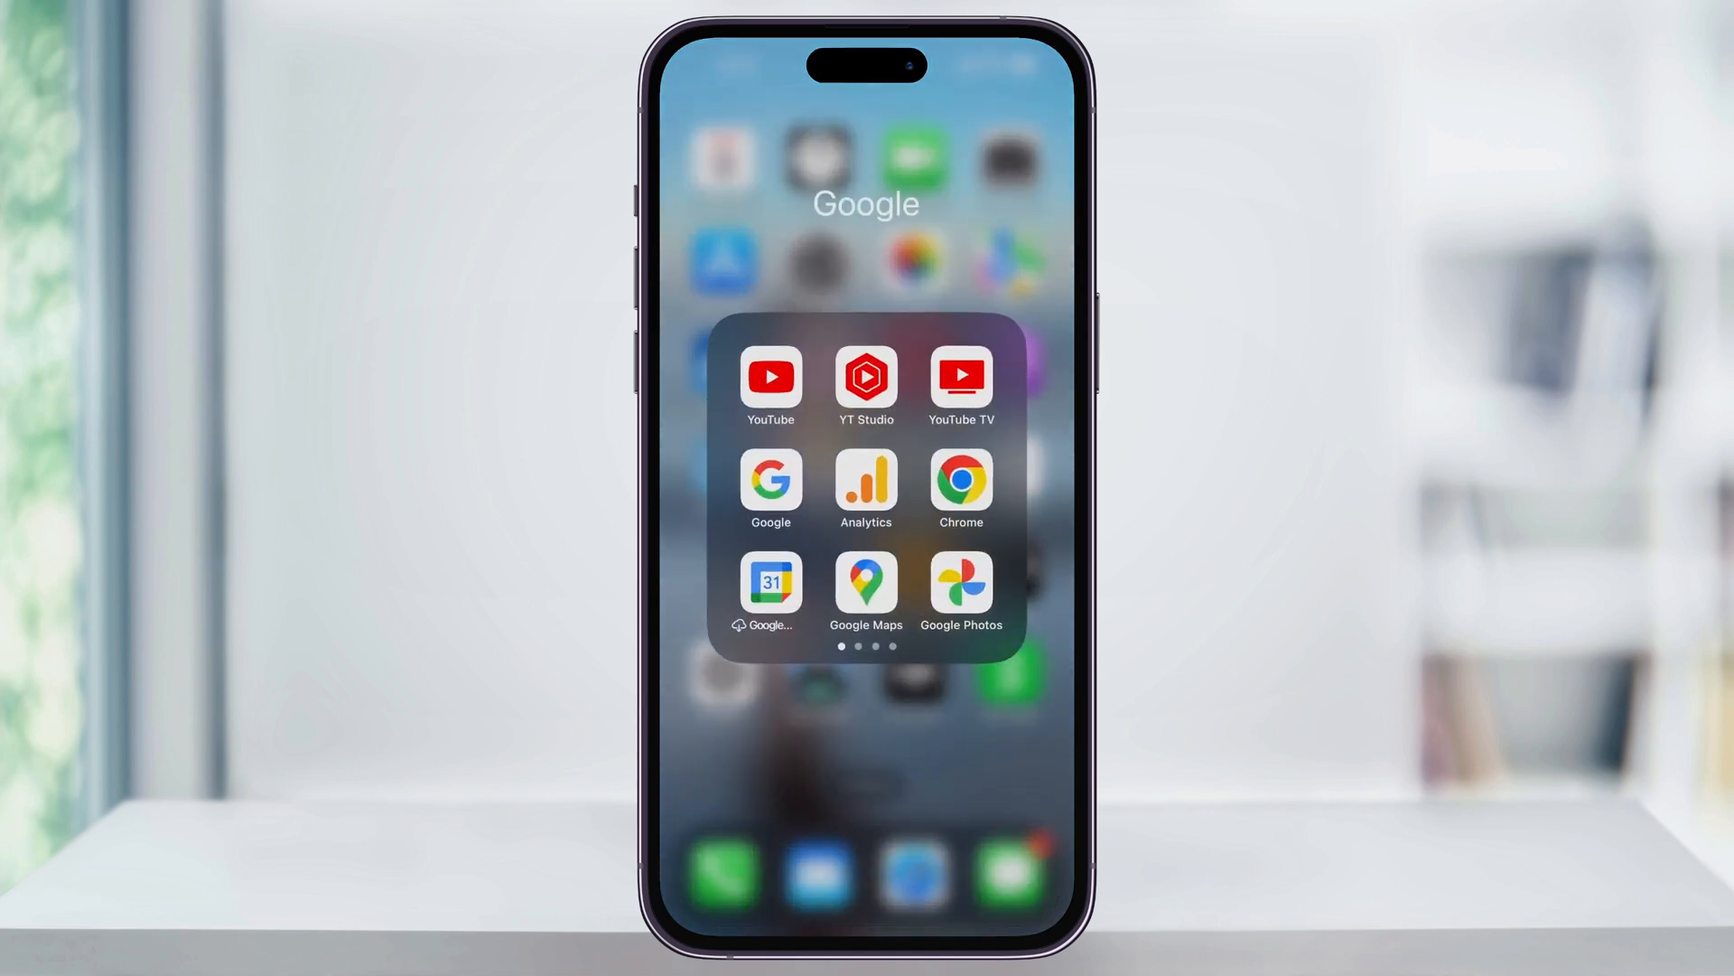
{"action": "left_click", "coordinate": [960, 477]}
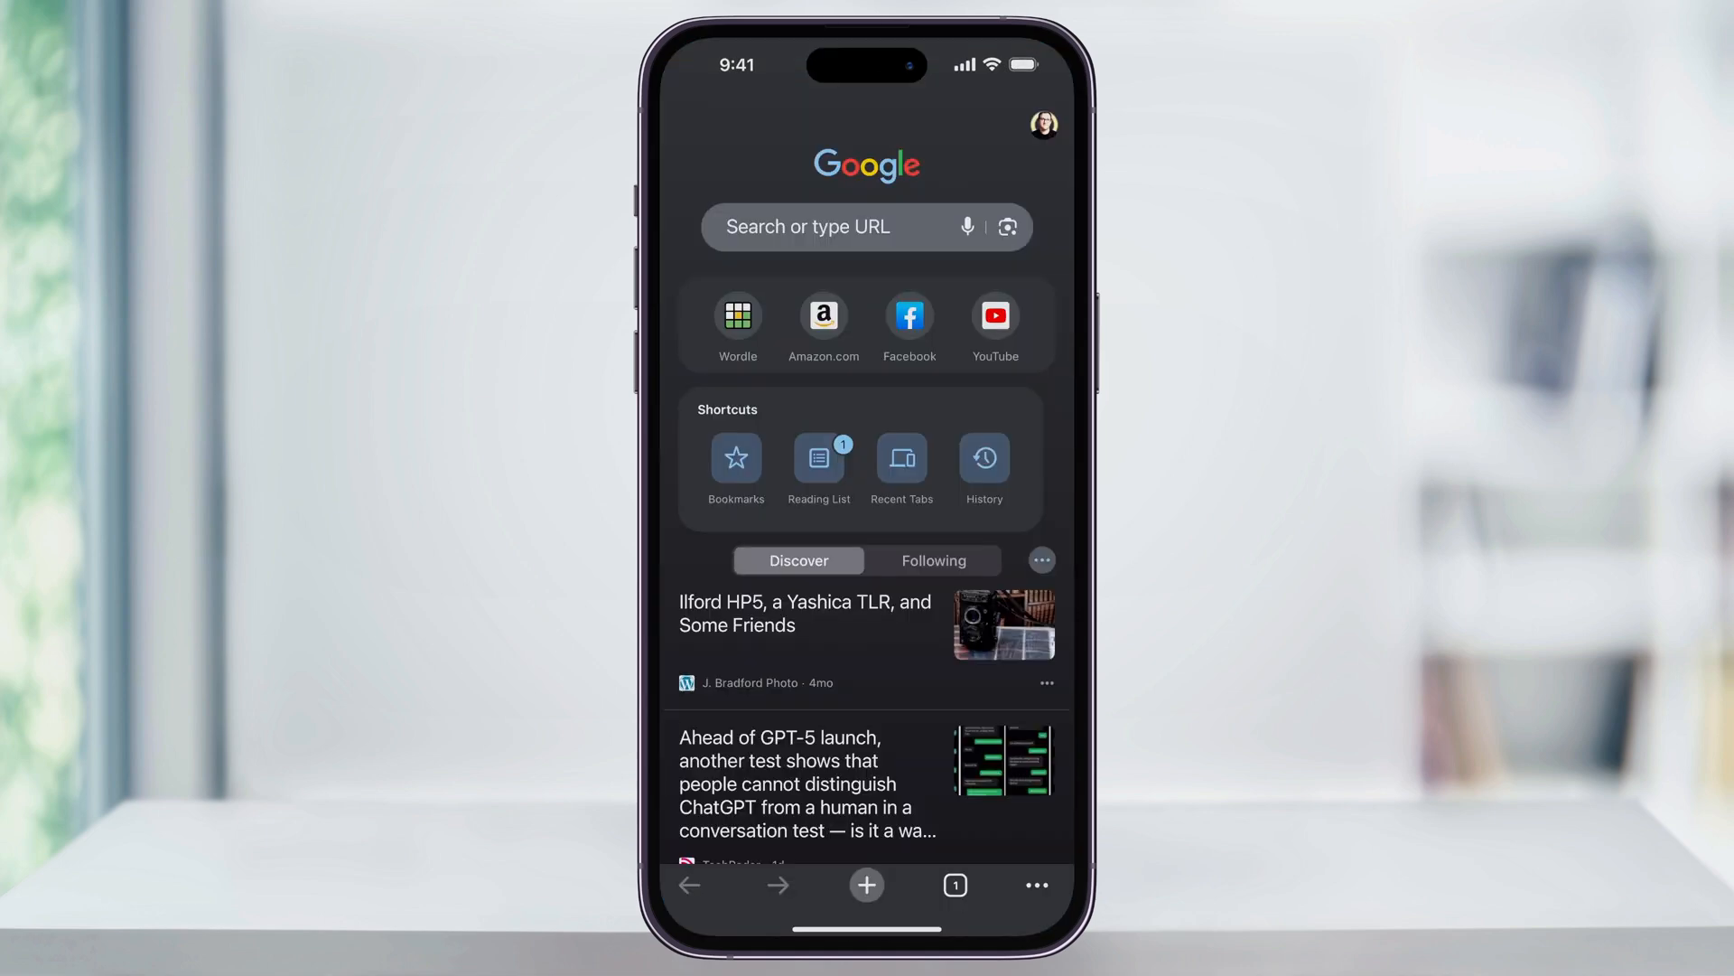
{"action": "left_click", "coordinate": [1034, 883]}
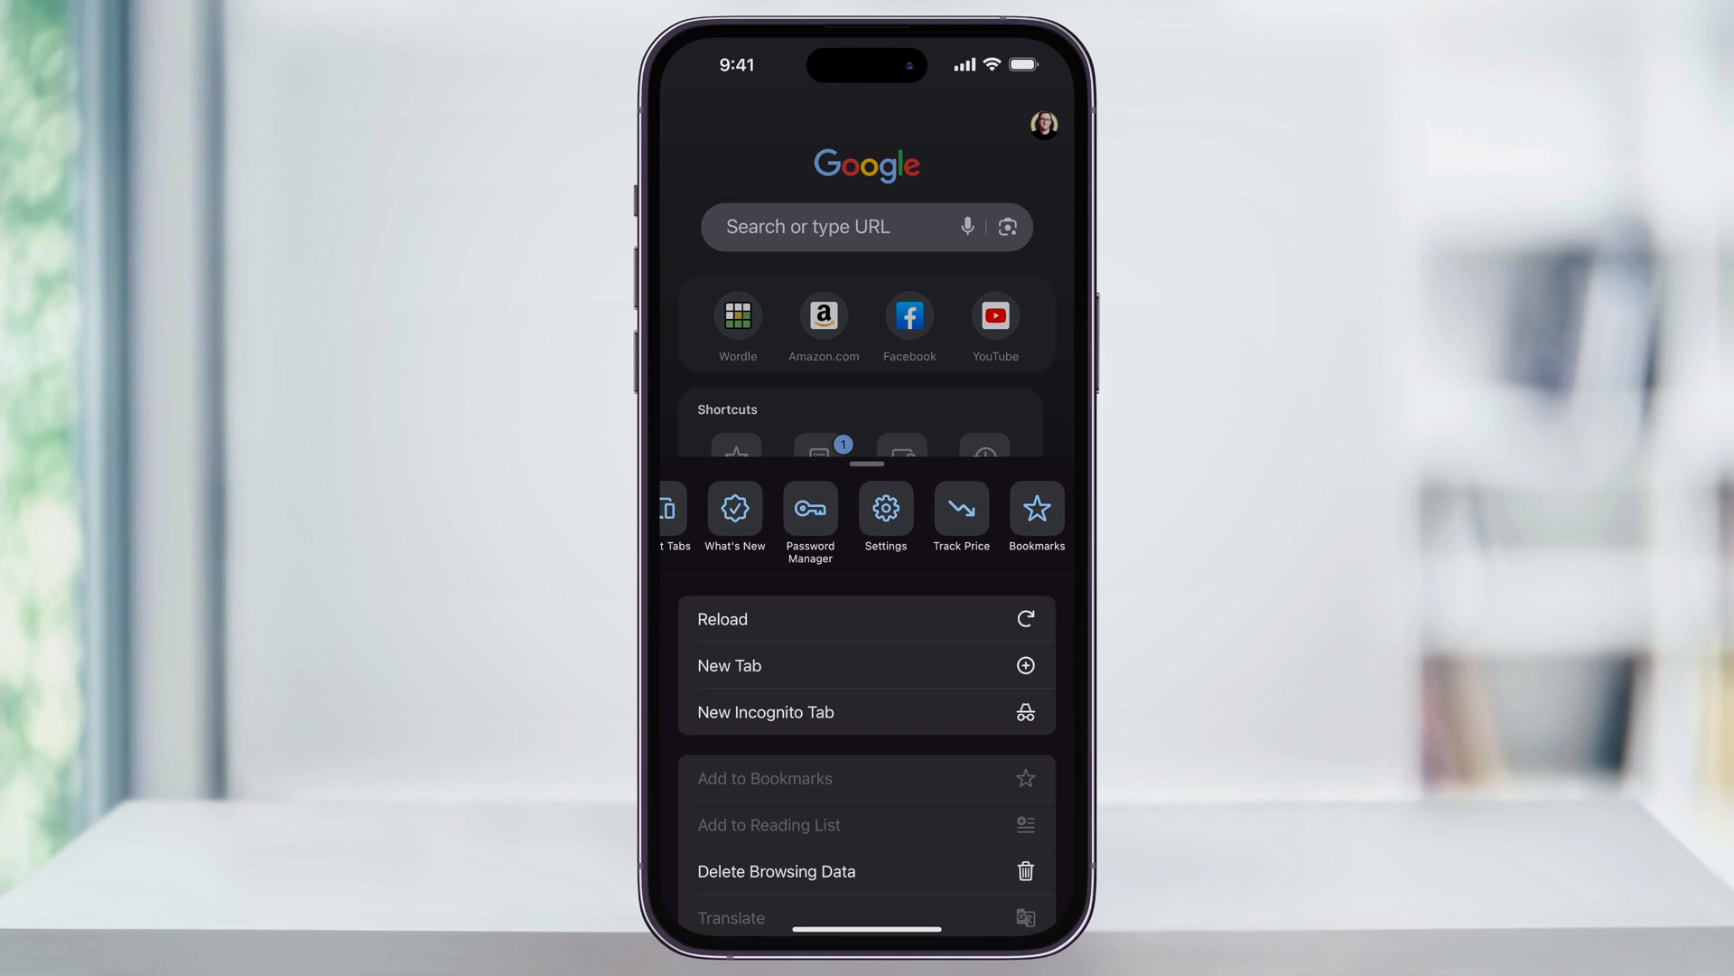
{"action": "left_click", "coordinate": [884, 509]}
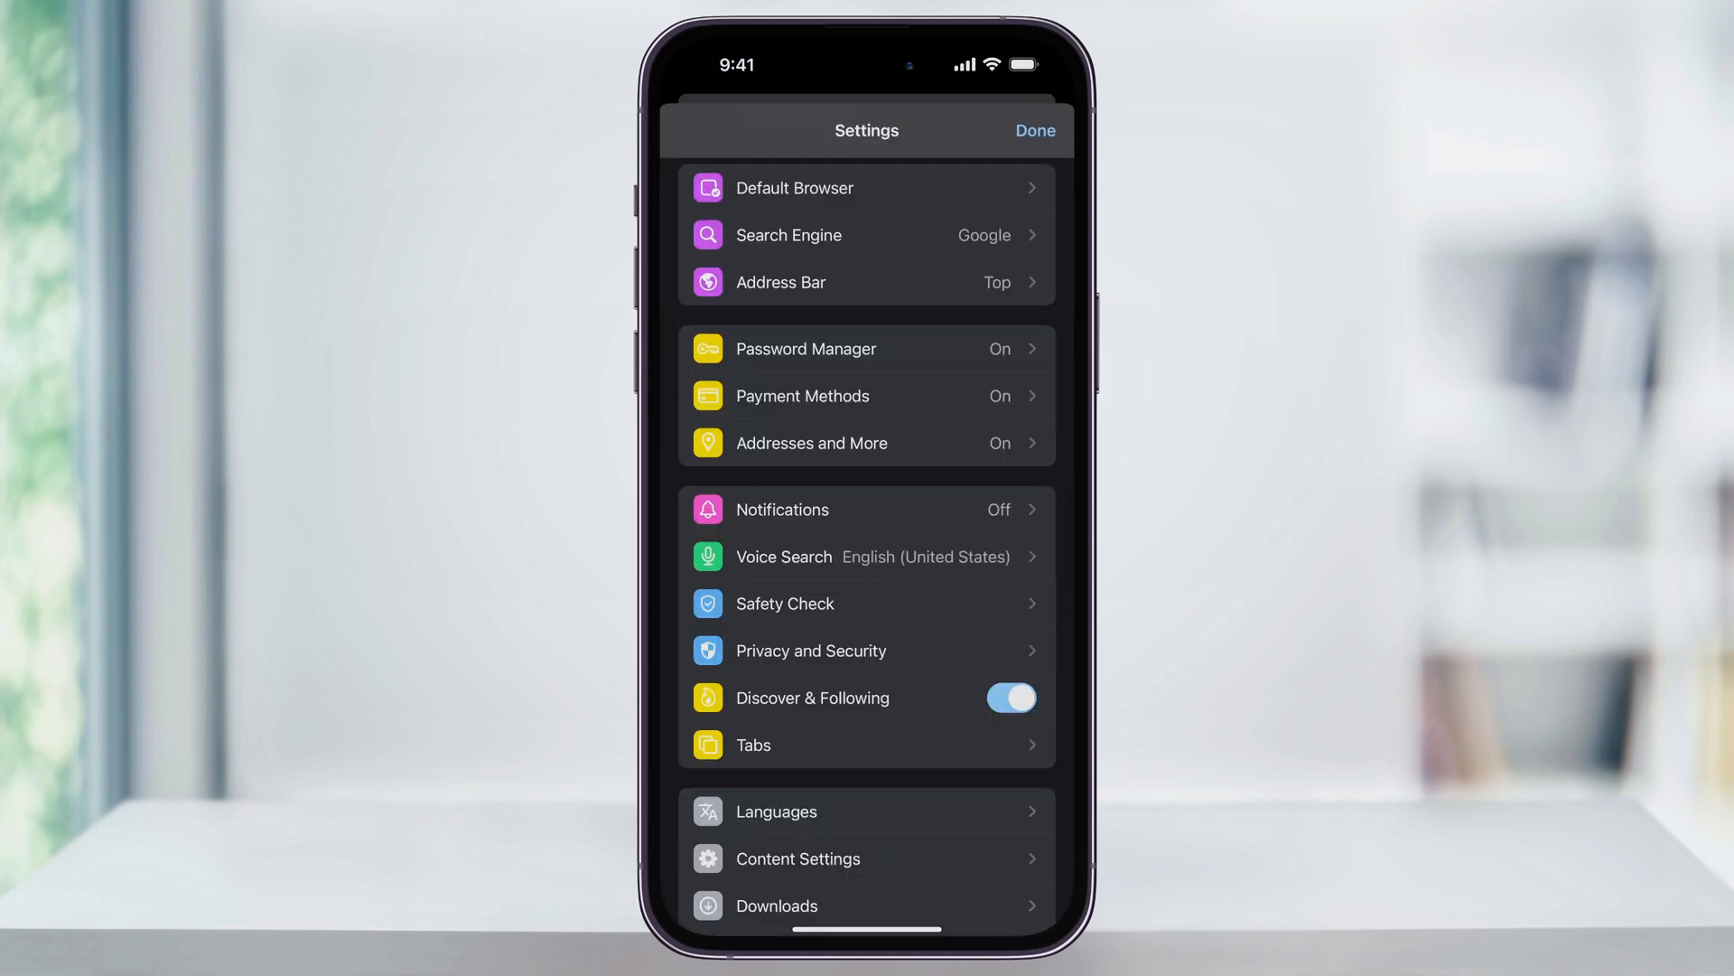
{"action": "scroll", "scroll_direction": "down", "scroll_amount": 3}
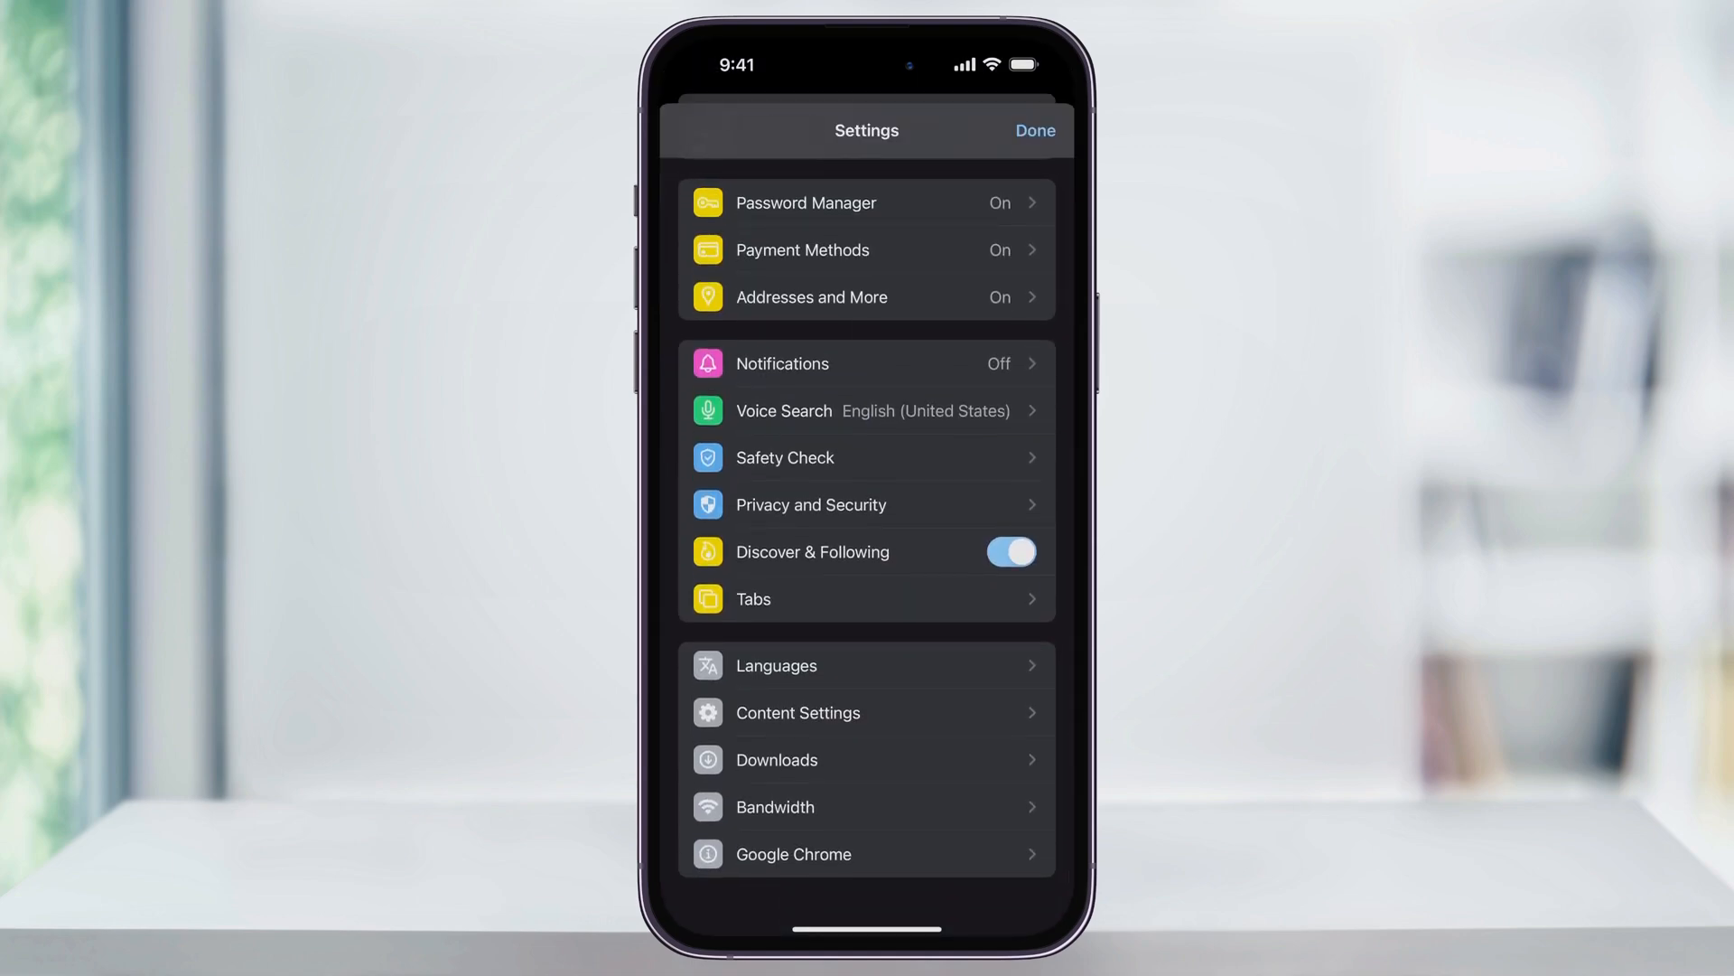
Turn off Block Pop-ups in Chrome's Content Settings and return to the new tab page.
{"action": "left_click", "coordinate": [798, 713]}
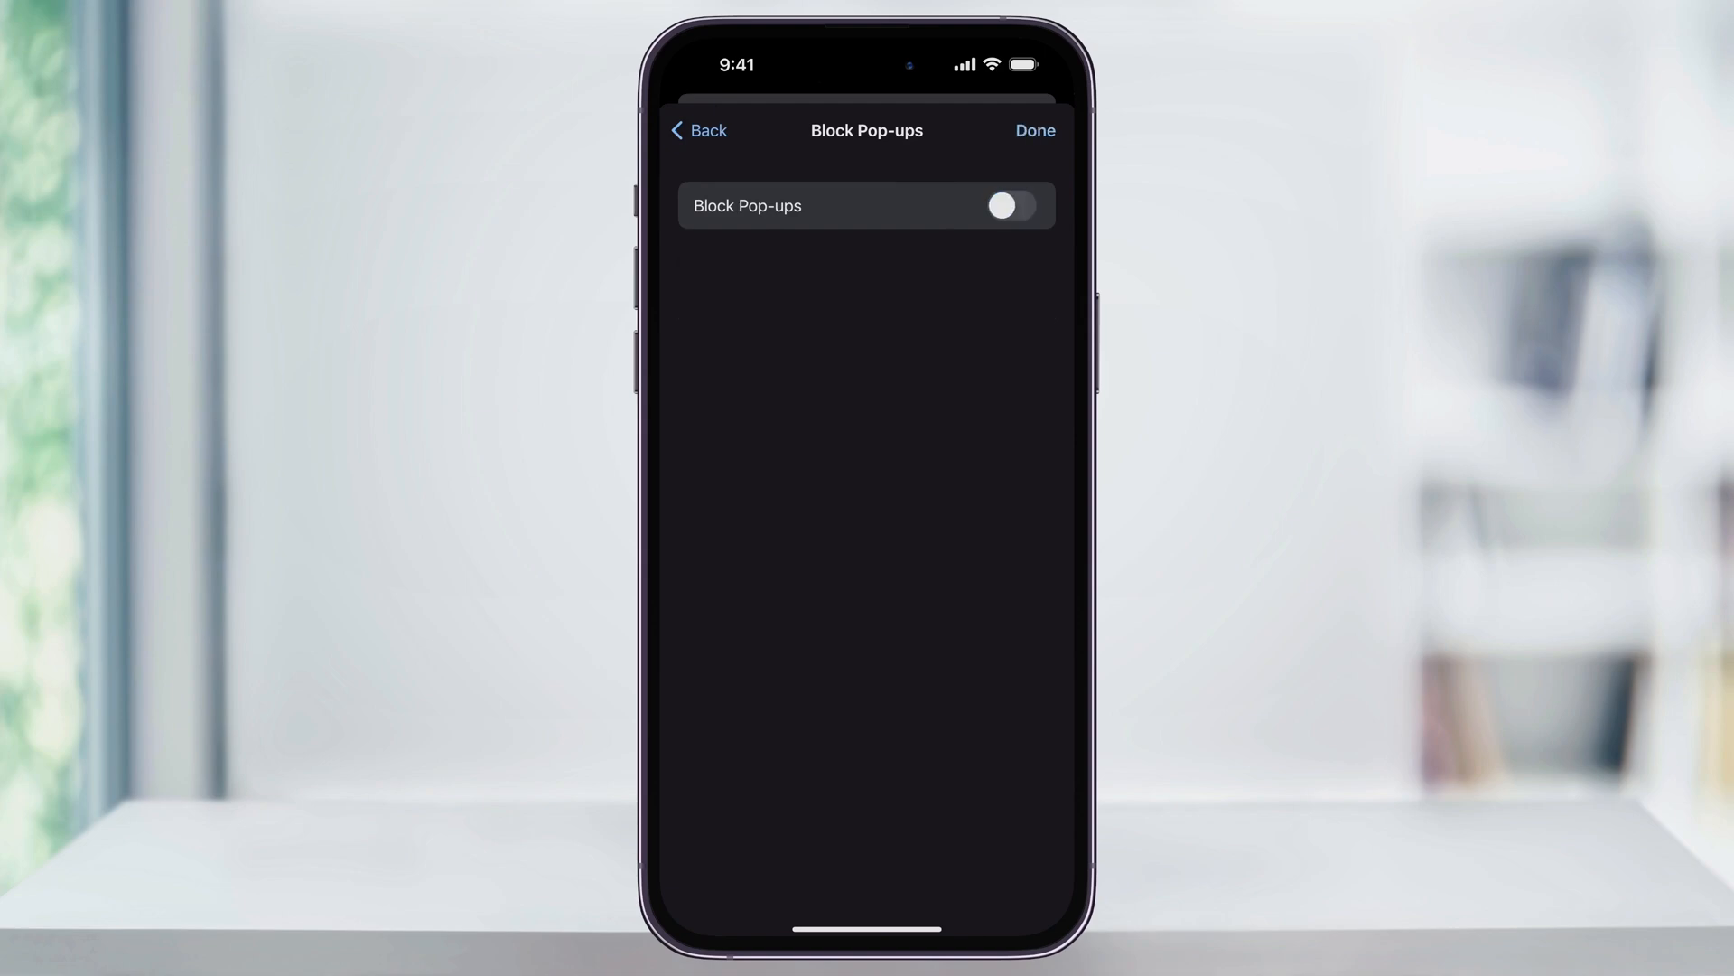
{"action": "left_click", "coordinate": [1034, 130]}
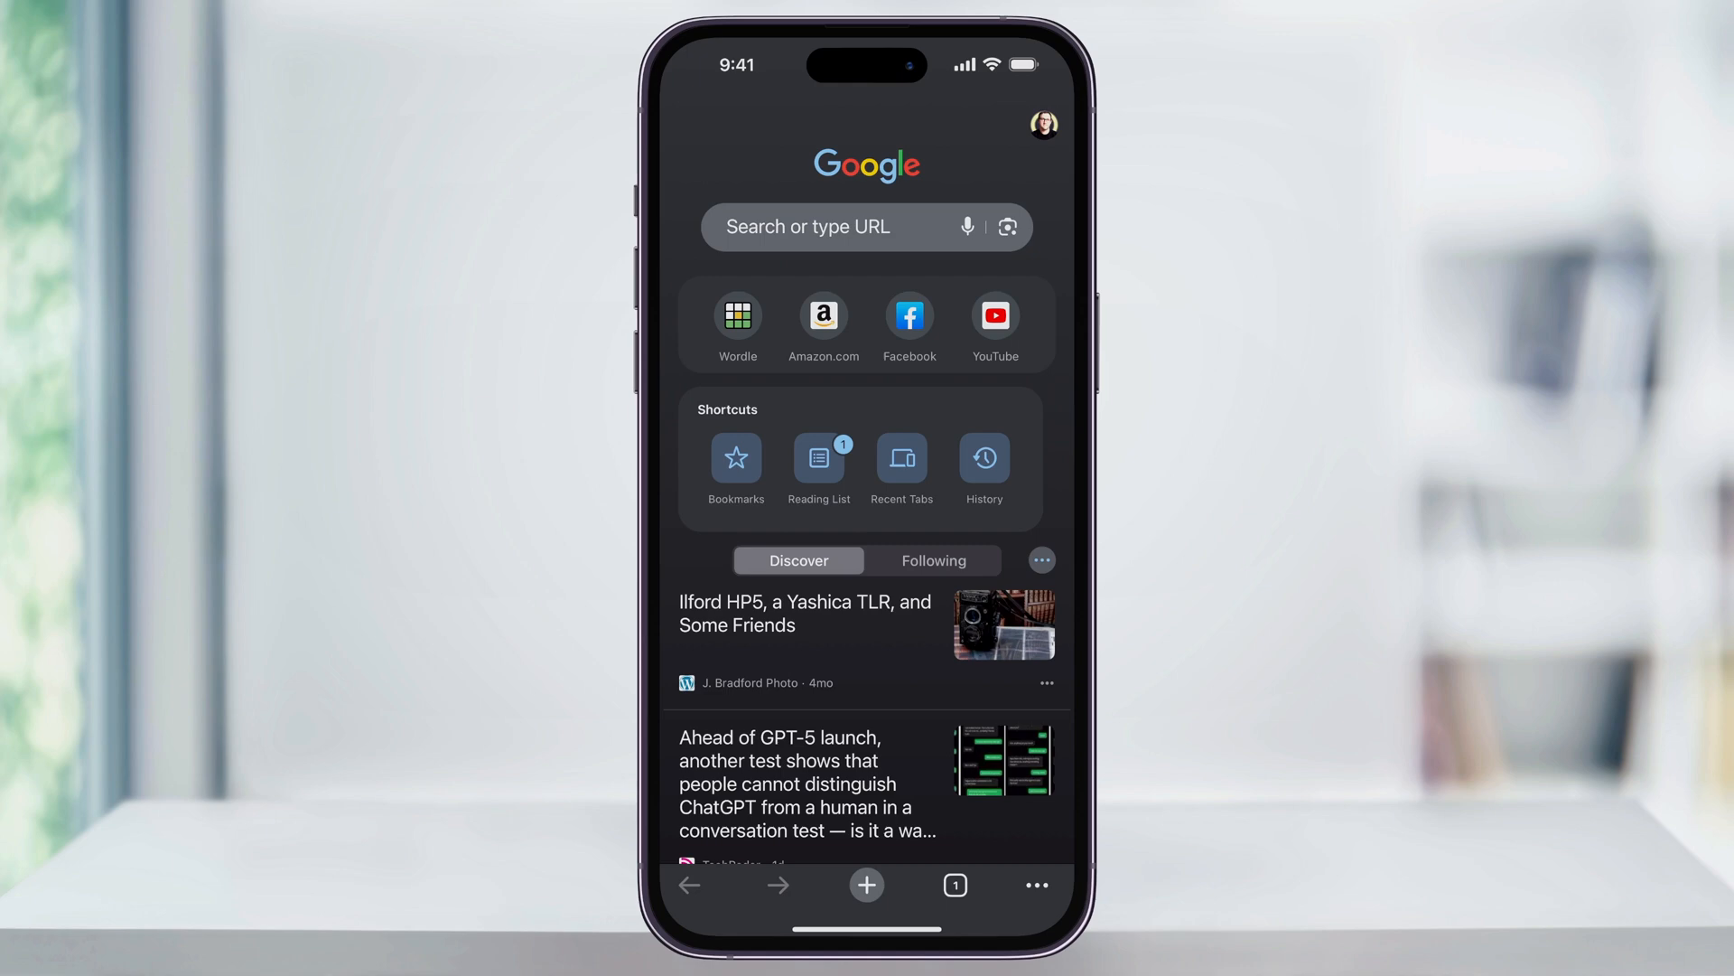